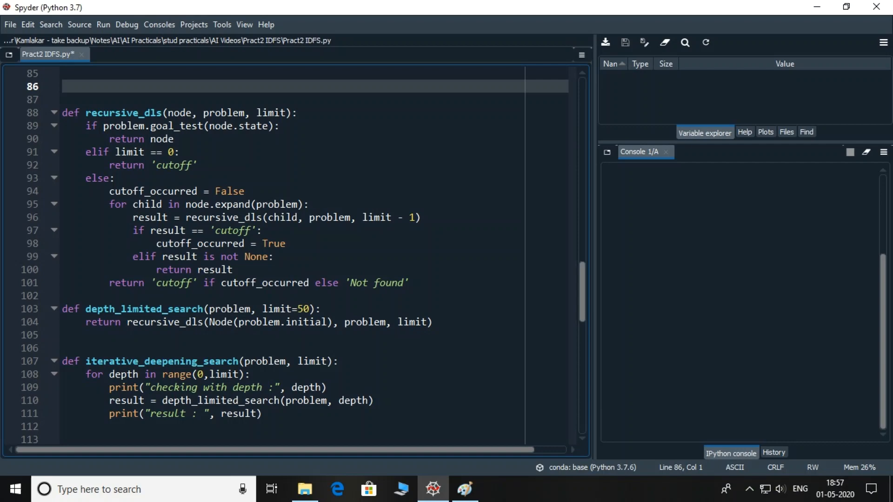
- Run the iterative deepening script with F5, printing Arad→Bucharest and Arad→Neamt results per depth
key(f5)
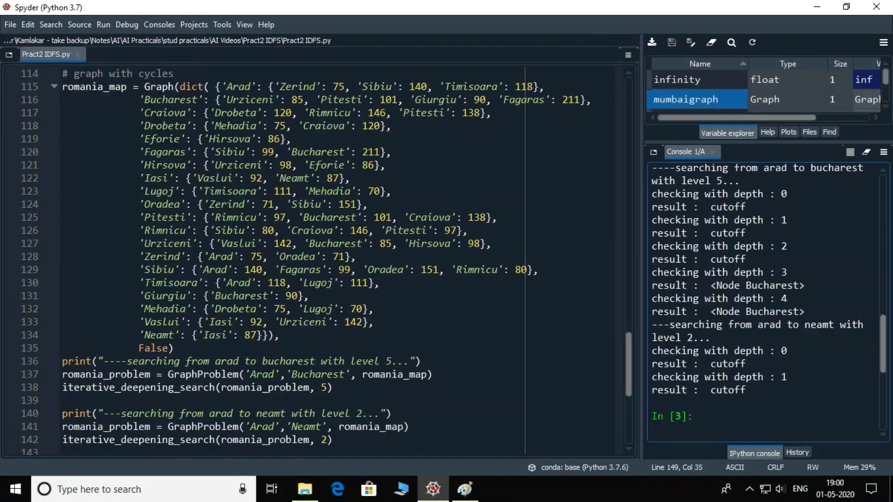